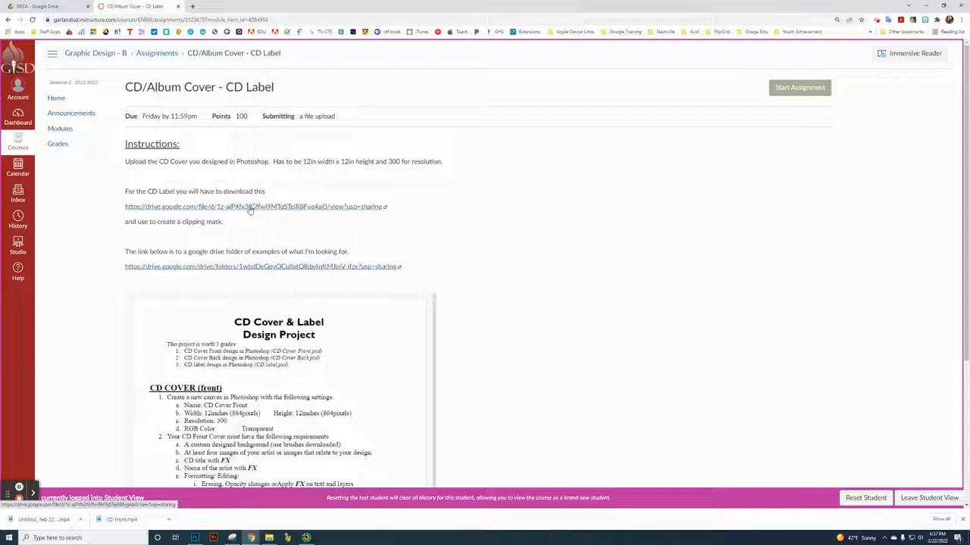
Step: Download 'blank cd label outline.psd' from the assignment's Google Drive link and open it
click(254, 206)
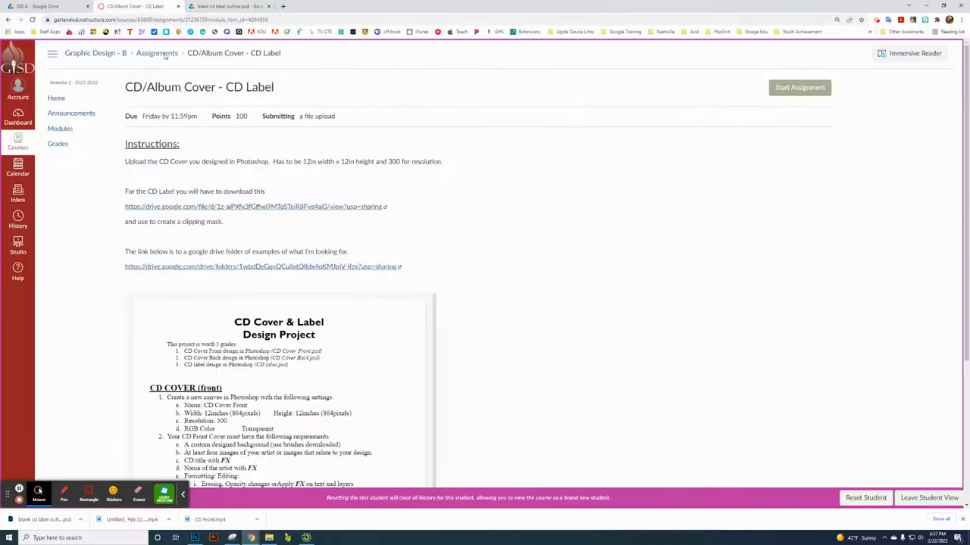
scroll(down, 3)
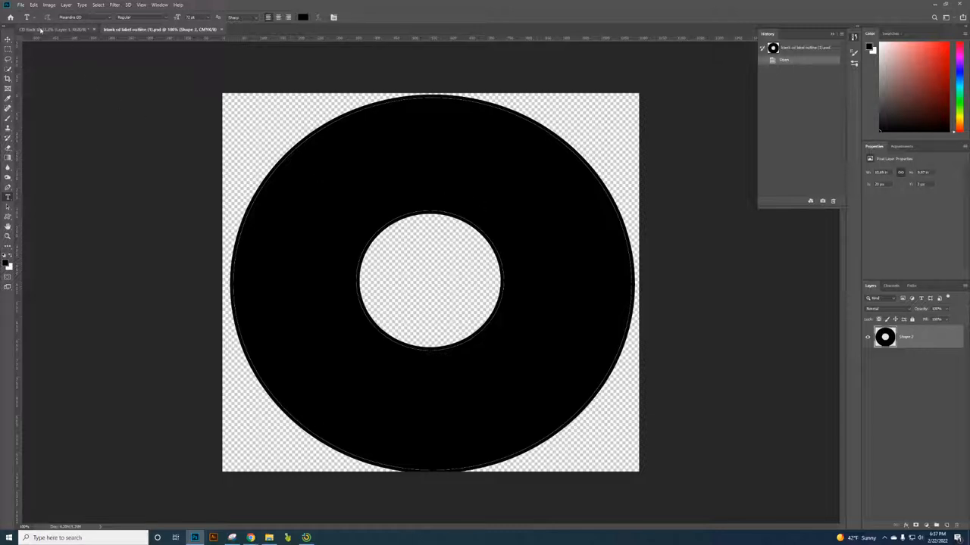
Step: Place 'Vintage Seated Circle-1 (2).png' as an embedded layer over the black disc
click(21, 5)
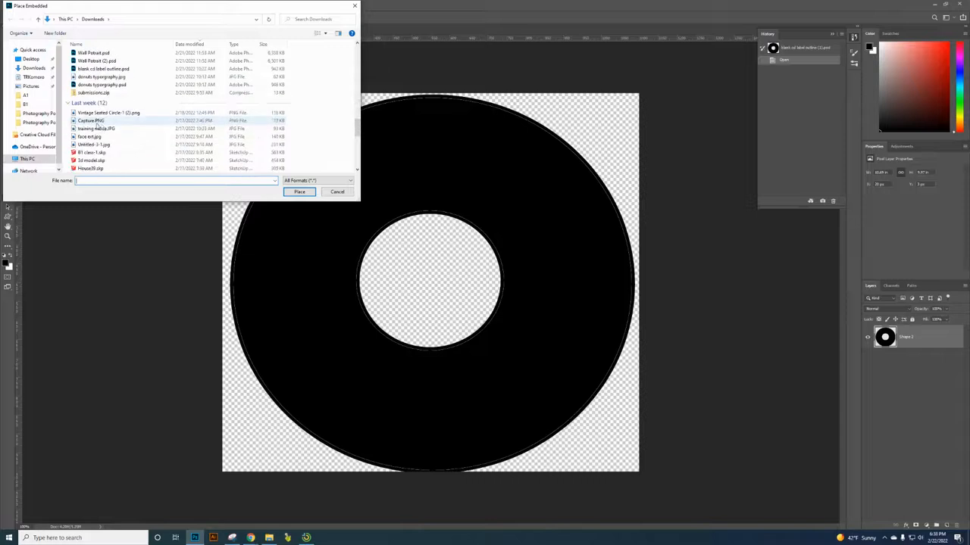
click(107, 112)
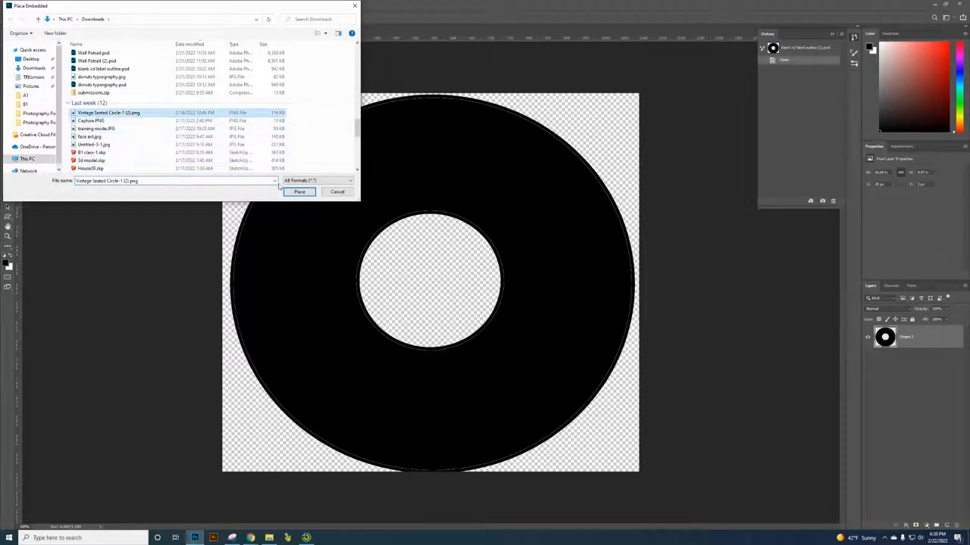
click(299, 191)
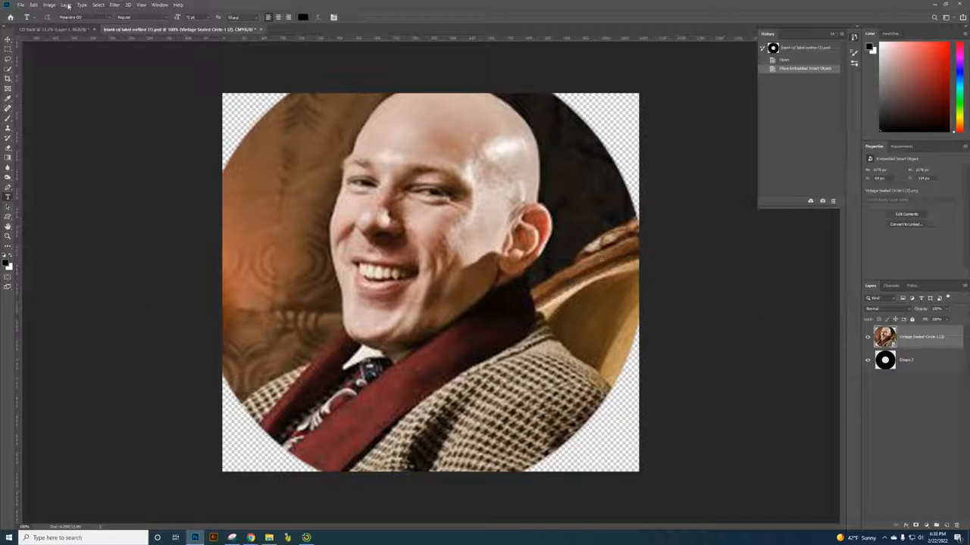
Step: Create a clipping mask so the photo layer shows only within the disc shape
click(66, 5)
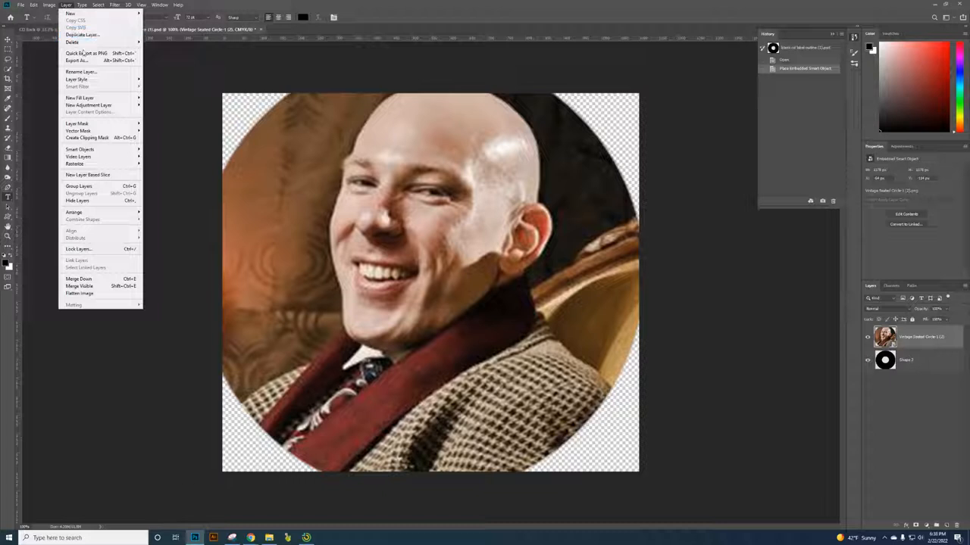
mouse_move(87, 137)
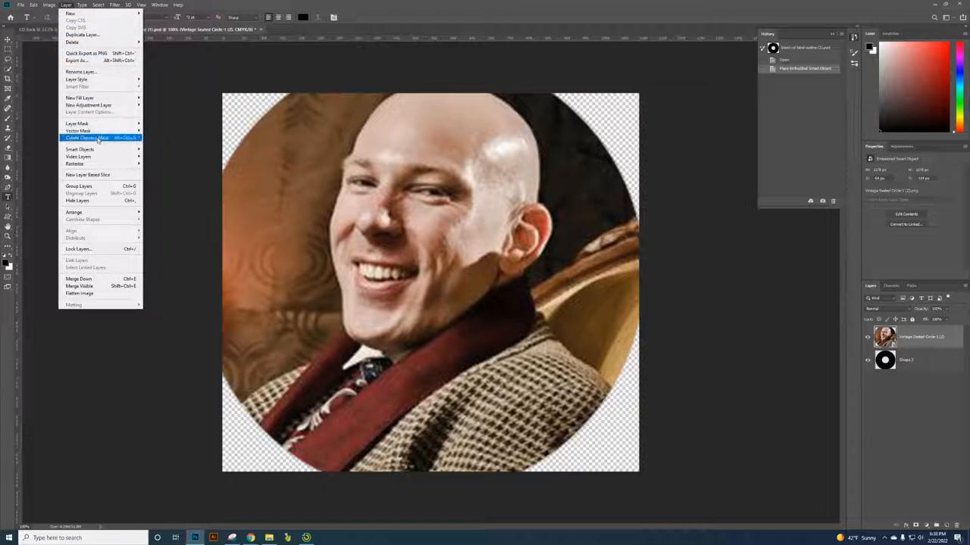
click(87, 137)
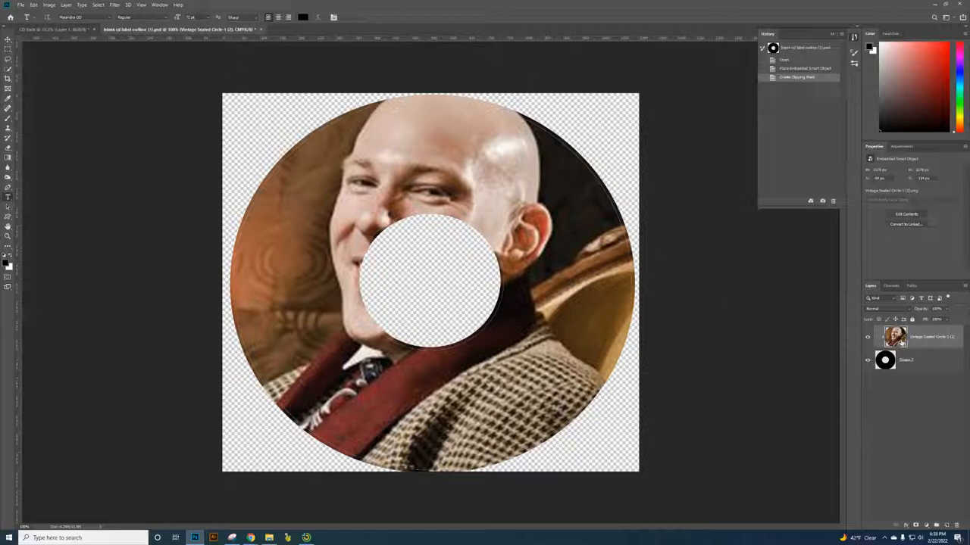
mouse_move(28, 49)
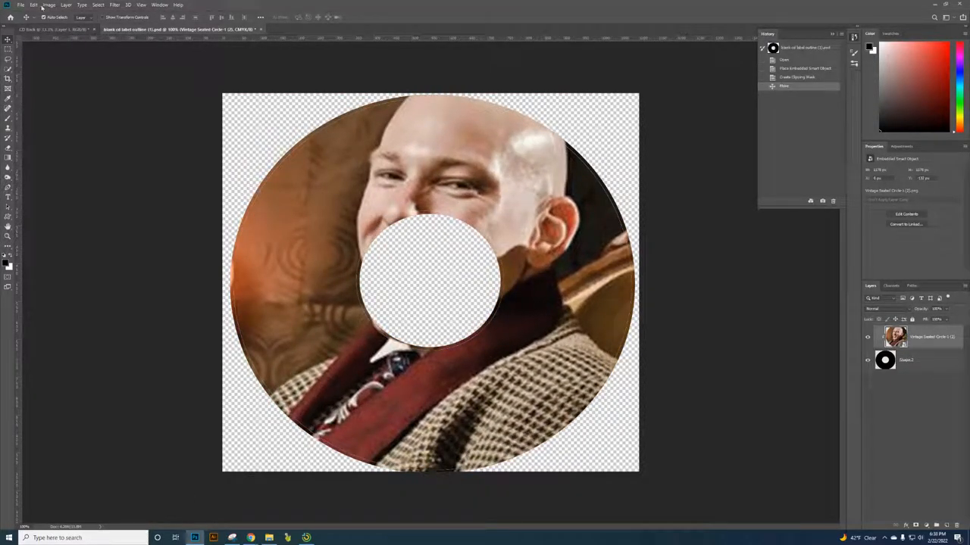
Step: Free Transform the clipped photo to scale it down within the ring, leaving black showing on the left
click(33, 5)
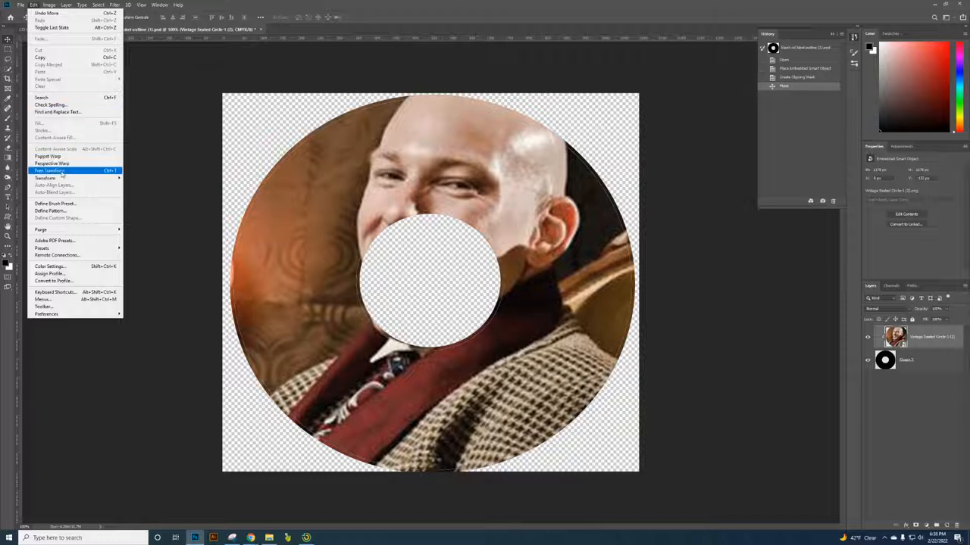
click(48, 170)
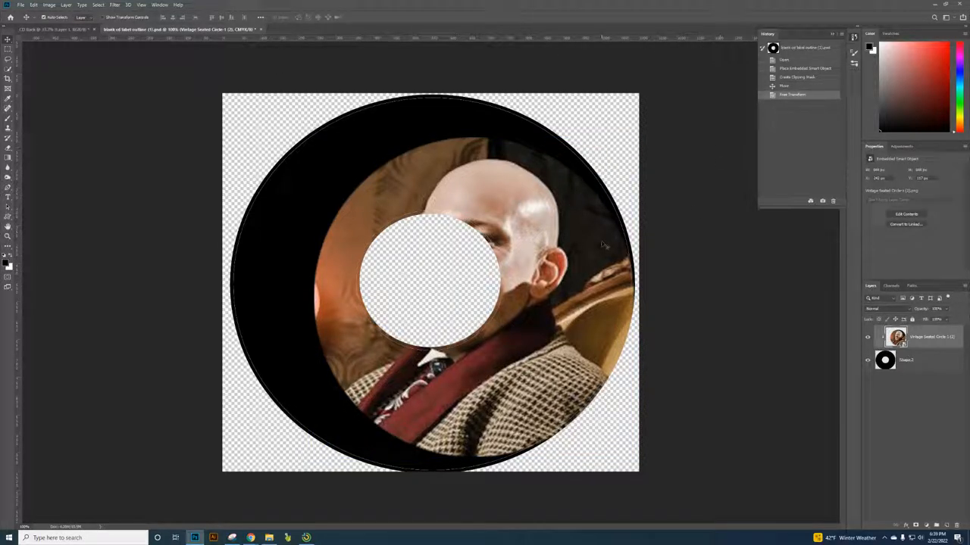
click(21, 5)
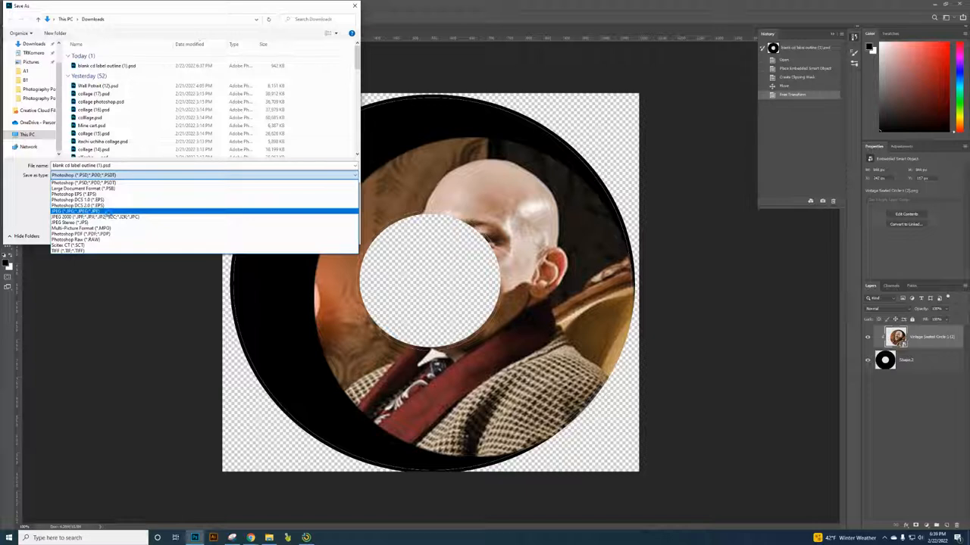
Step: Save the label as a JPEG in Downloads, accepting the default JPEG options
click(68, 210)
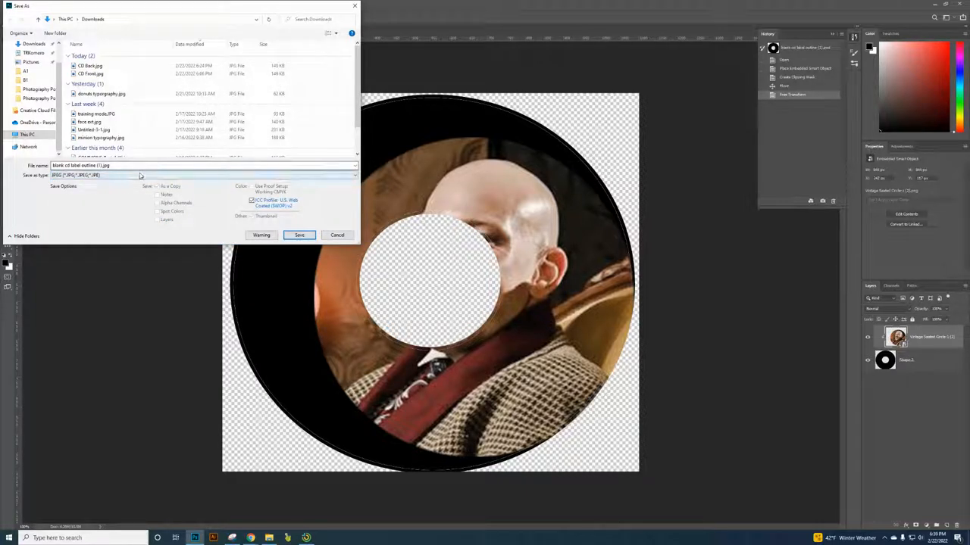
click(127, 165)
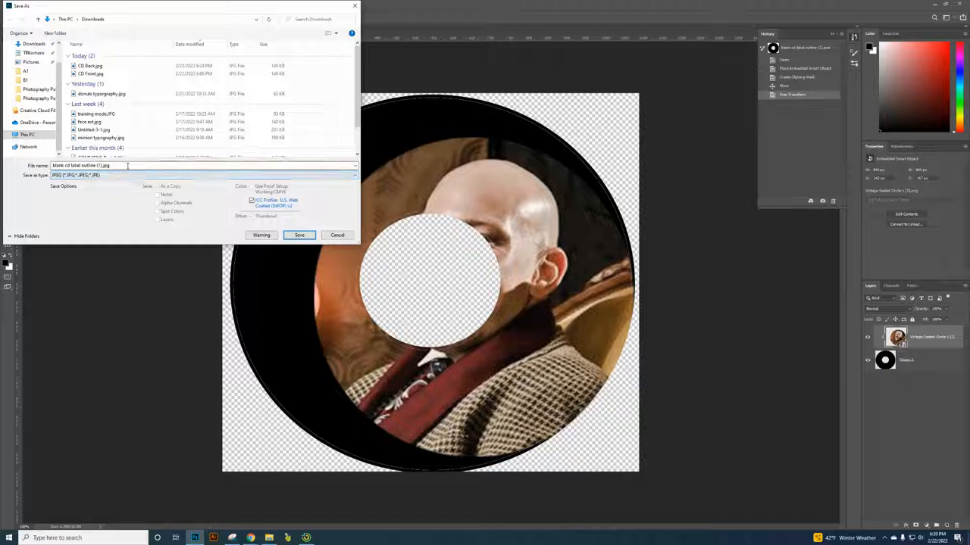
click(300, 235)
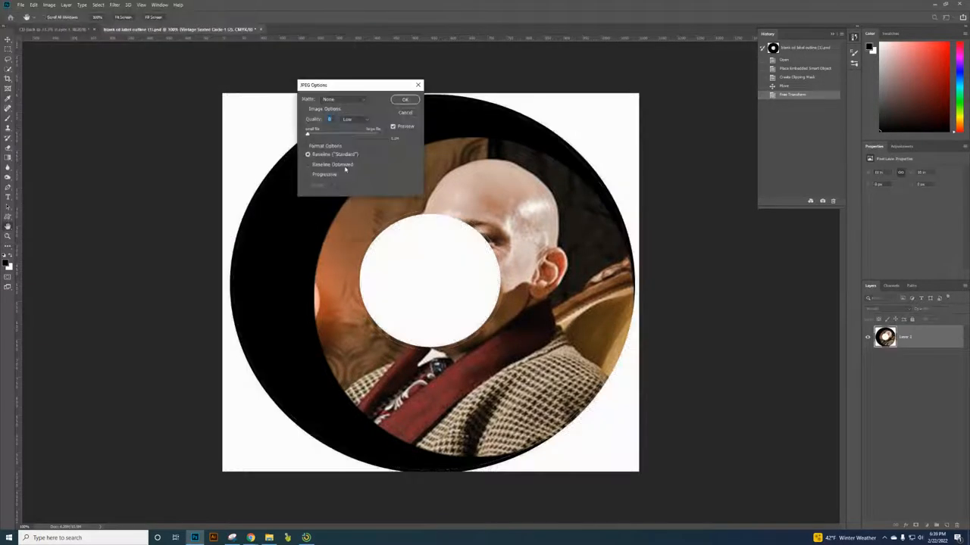
click(405, 112)
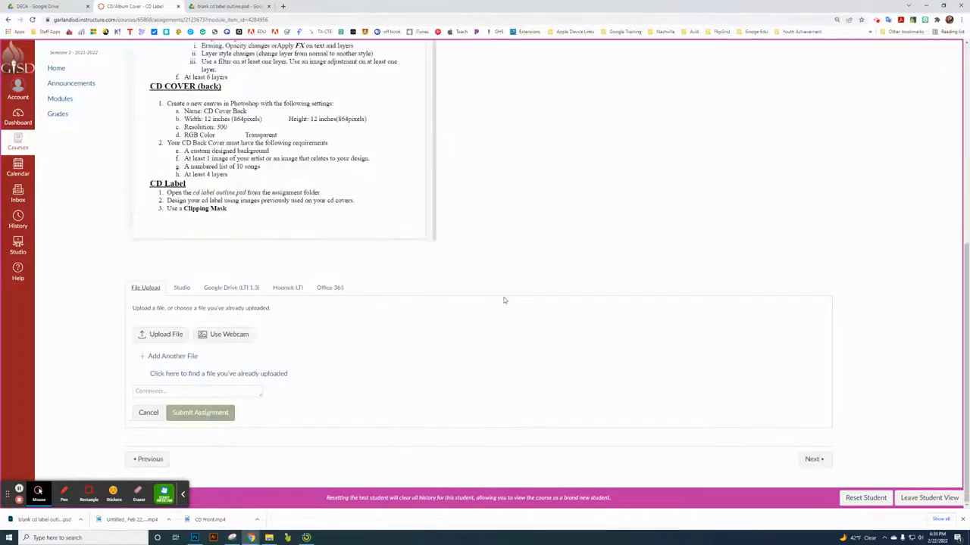
Step: Upload 'blank cd label outline (1).jpg' to the CD Label assignment and submit
click(160, 334)
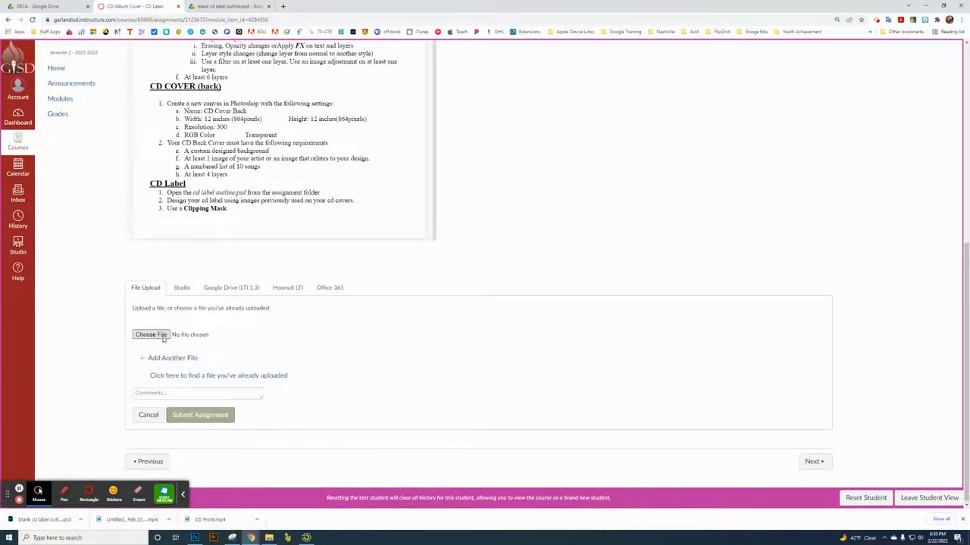
click(151, 334)
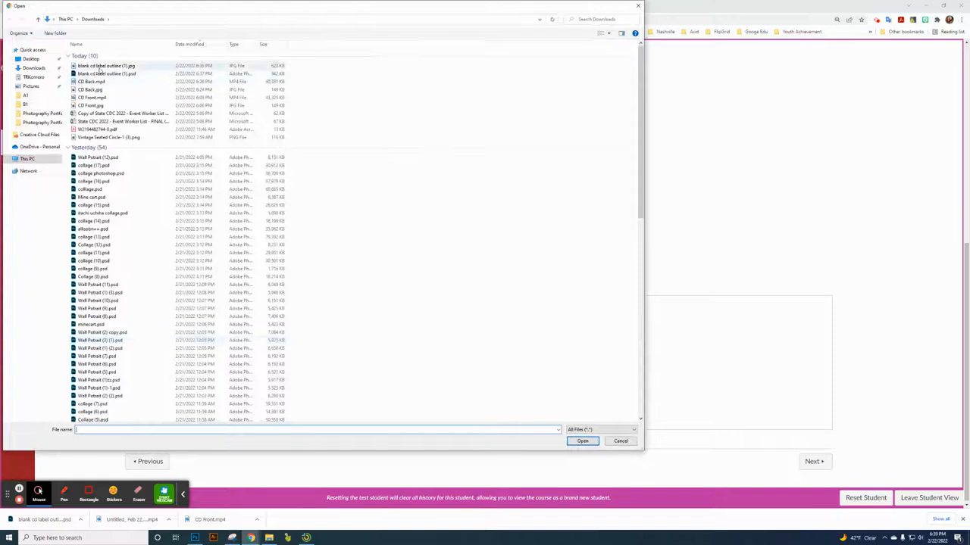
mouse_move(106, 66)
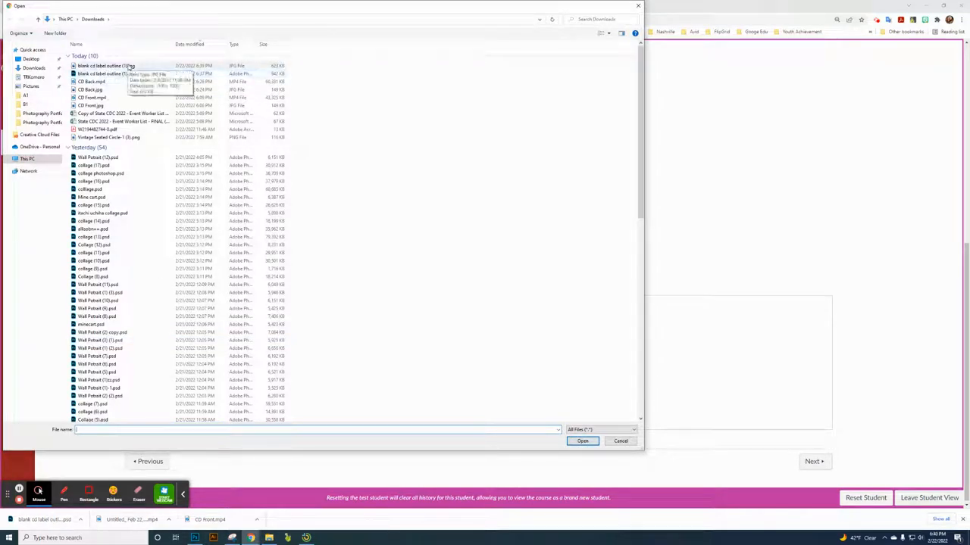
click(106, 66)
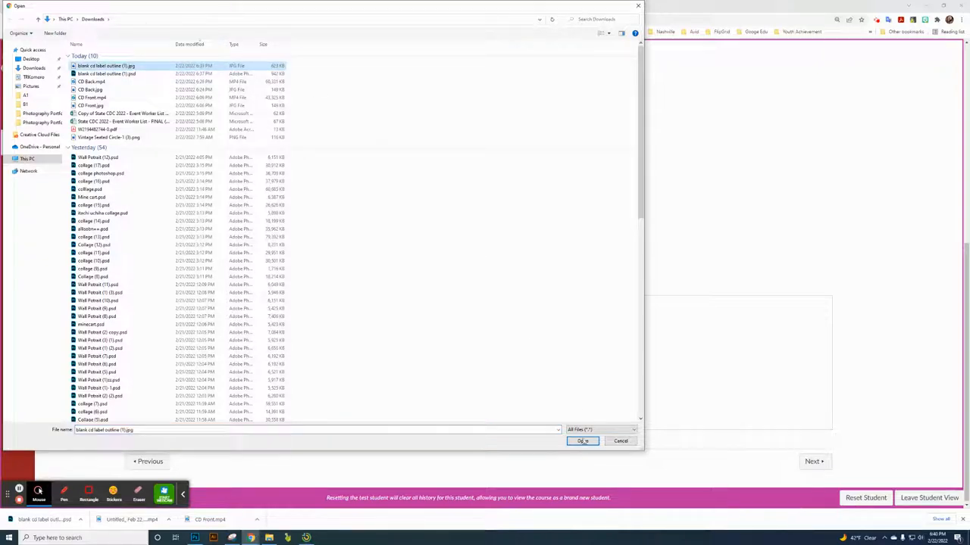
click(582, 441)
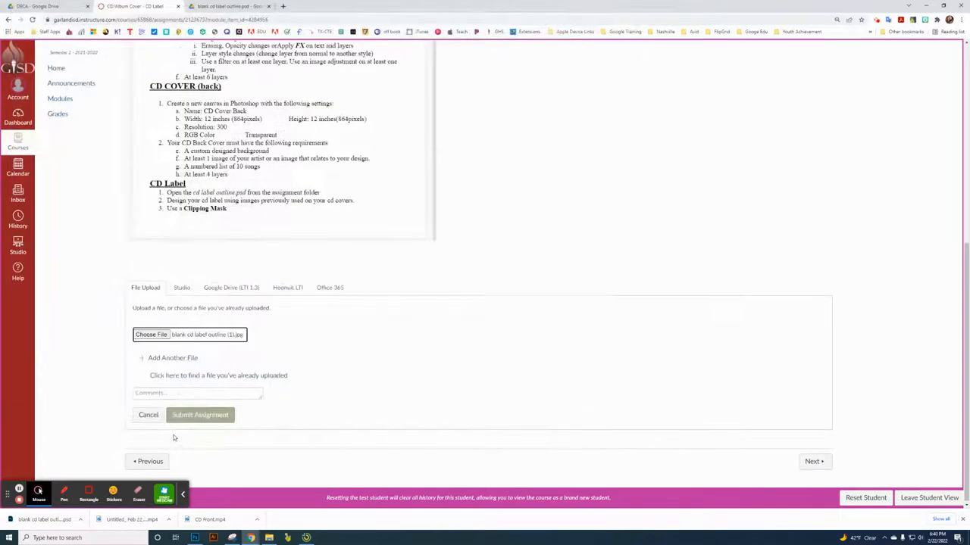
click(200, 415)
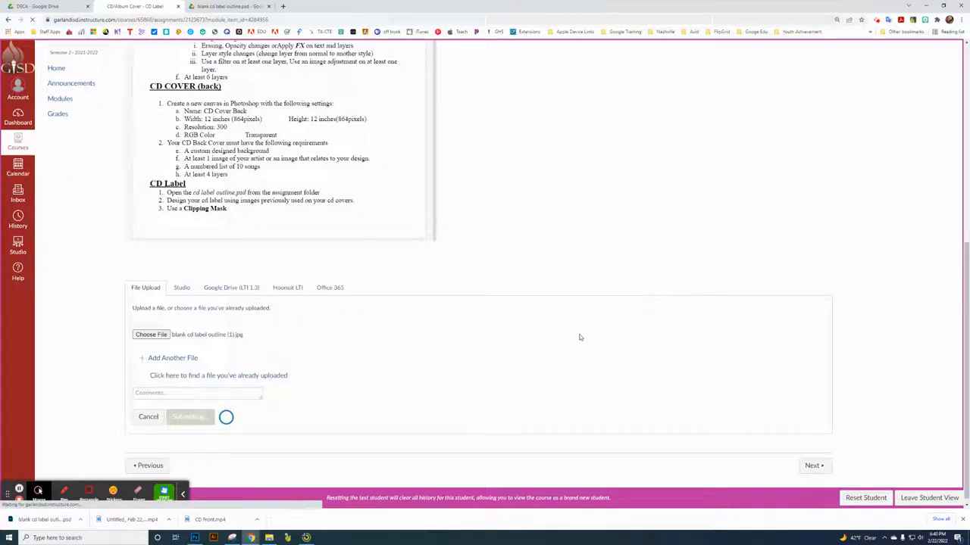
click(187, 417)
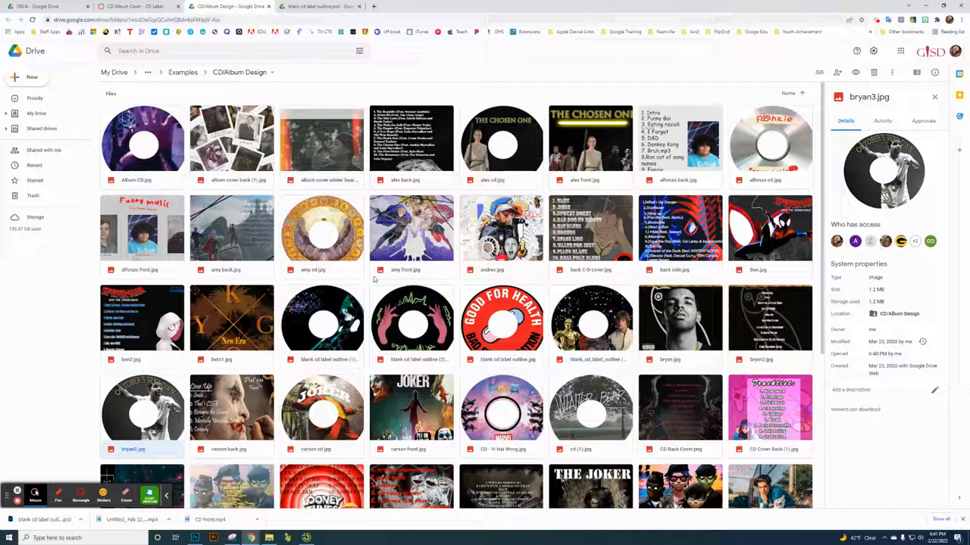
Step: Scroll through the CD/Album Design folder's sample cover, back and label designs
scroll(down, 3)
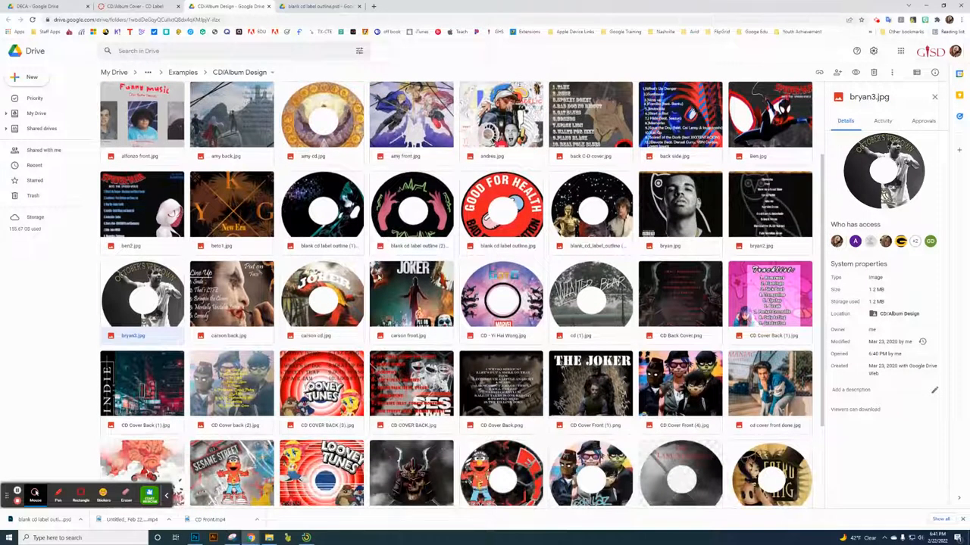
scroll(down, 3)
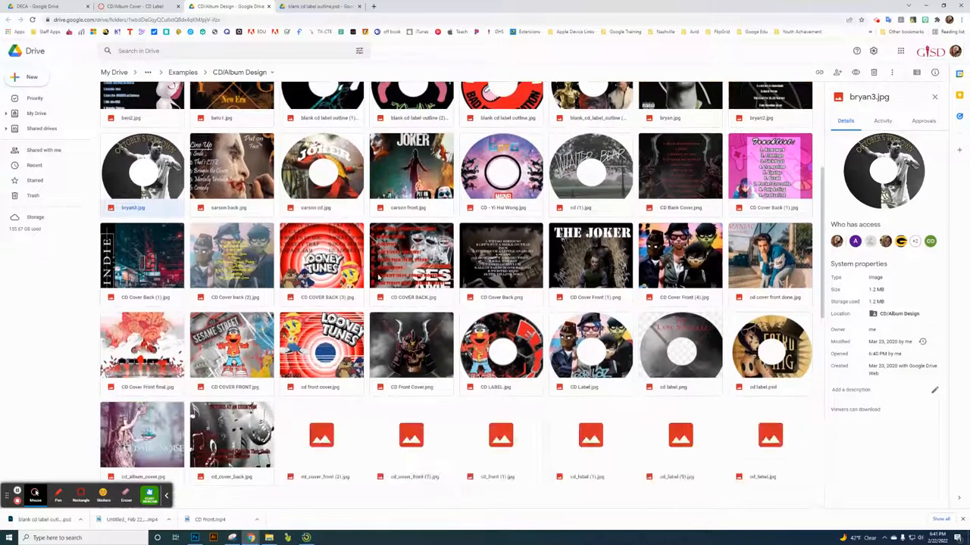